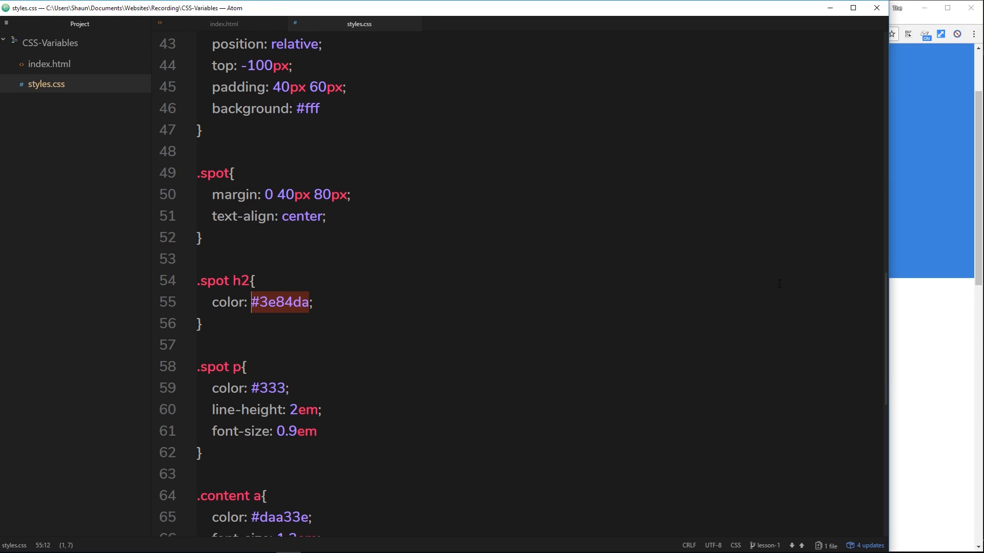
{"action": "type", "text": "var(--theme-color"}
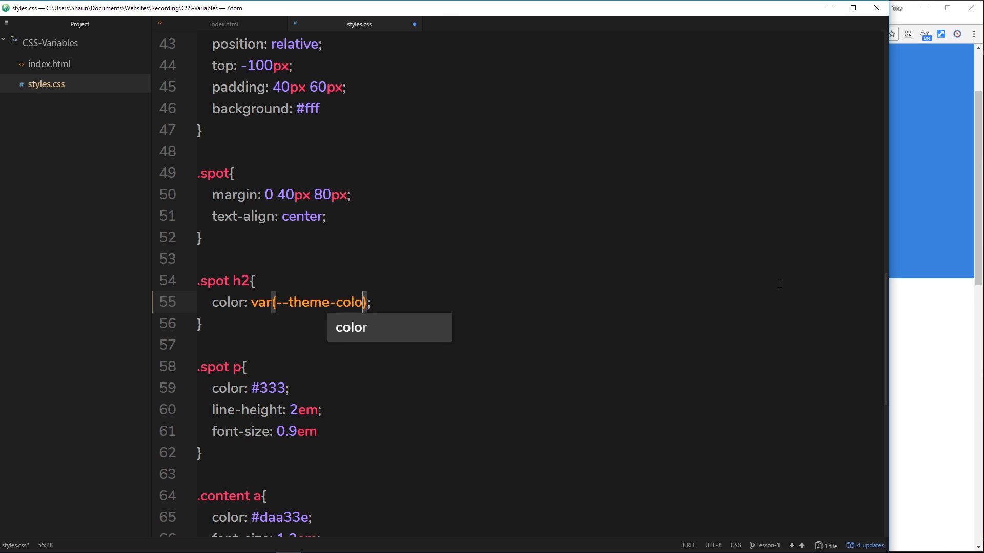